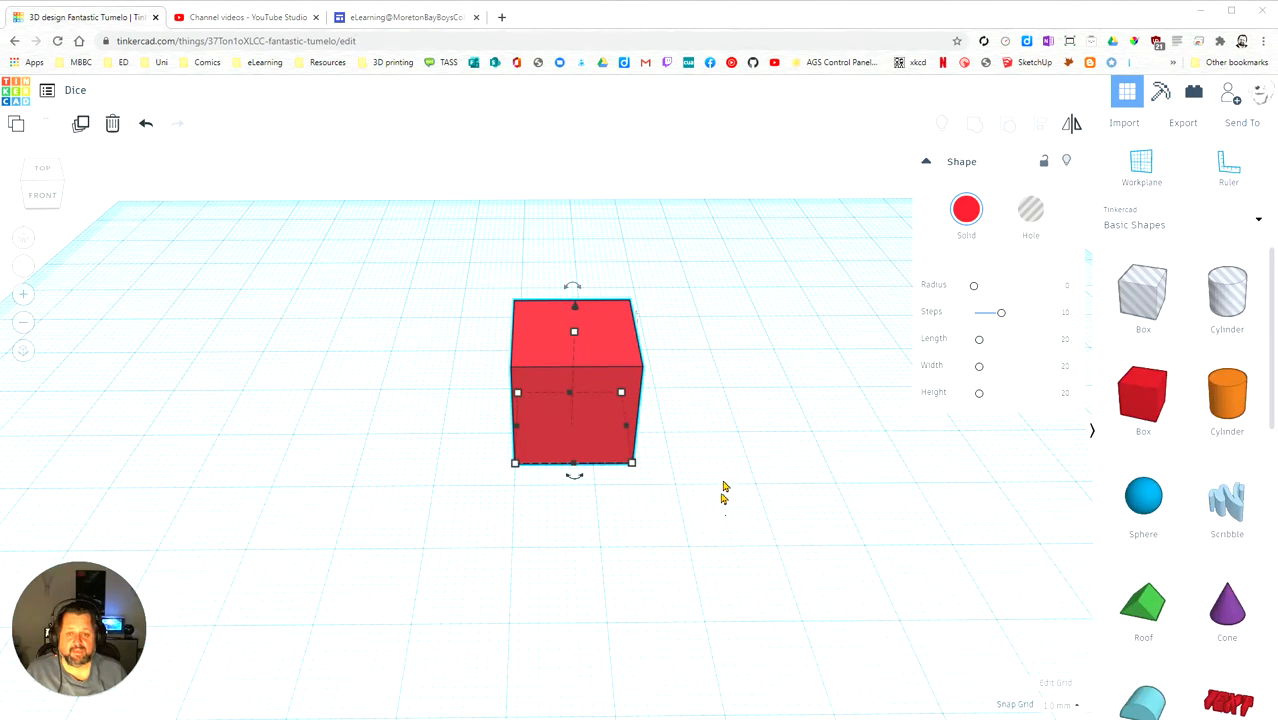
pyautogui.moveTo(877, 522)
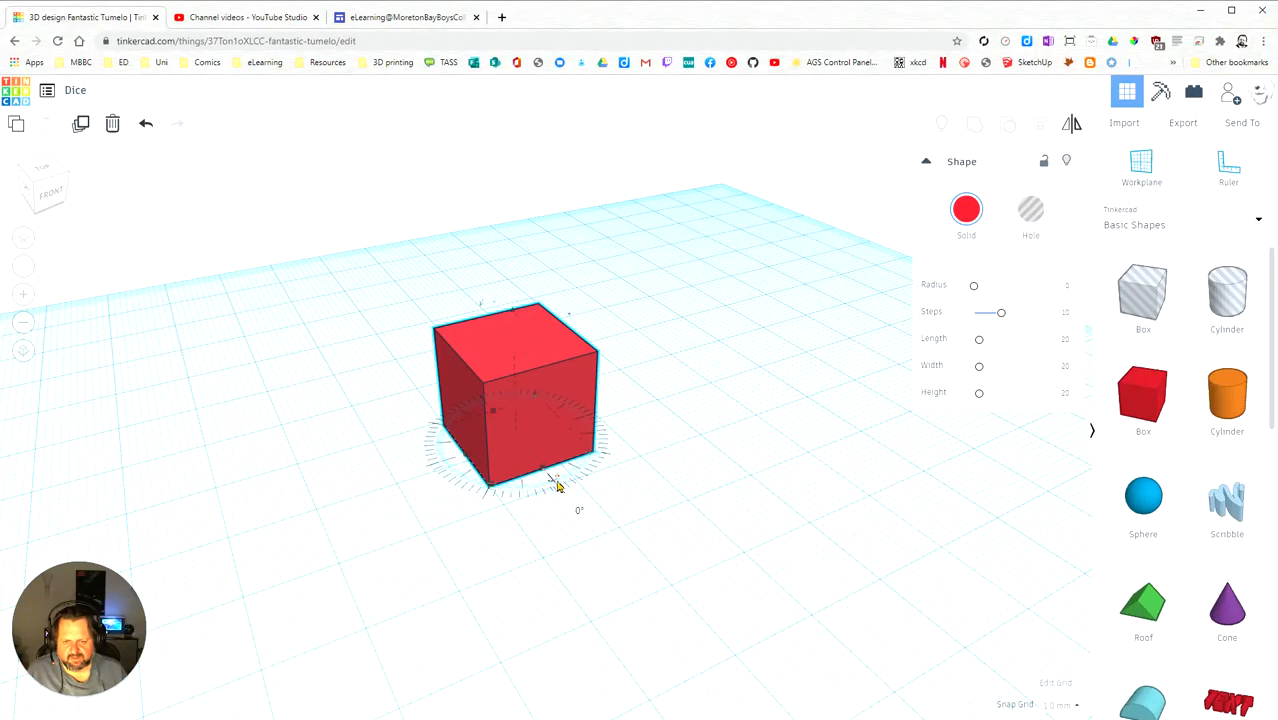
# Rotate the red cube exactly 90° about its vertical axis, then tilt it over sideways.
pyautogui.moveTo(560, 485); pyautogui.dragTo(607, 368)
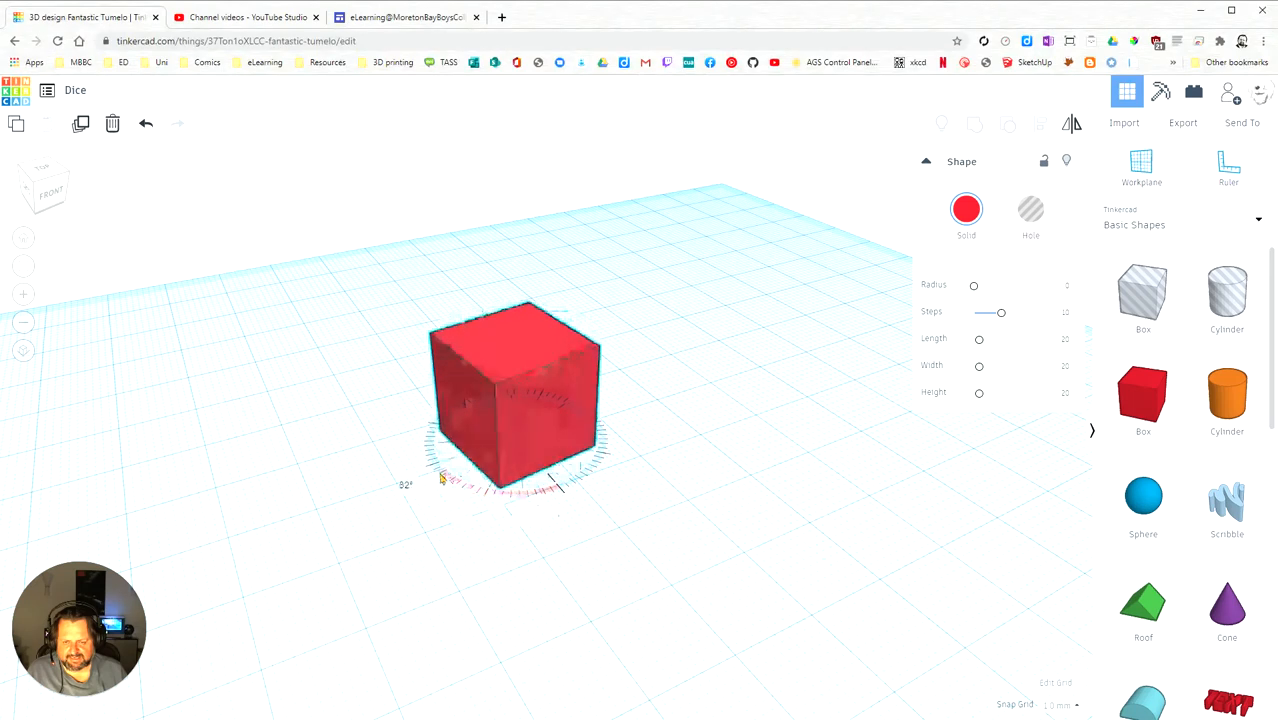
pyautogui.moveTo(445, 480); pyautogui.dragTo(425, 472)
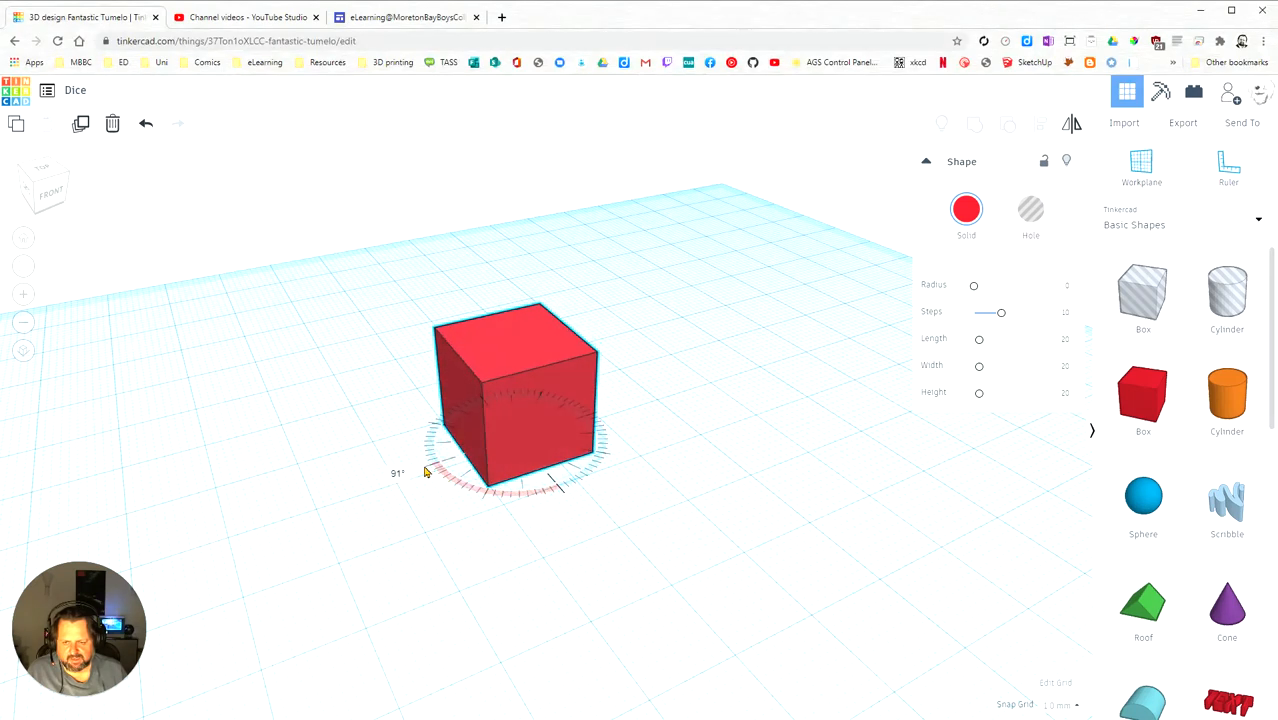
pyautogui.moveTo(425, 471); pyautogui.dragTo(435, 472)
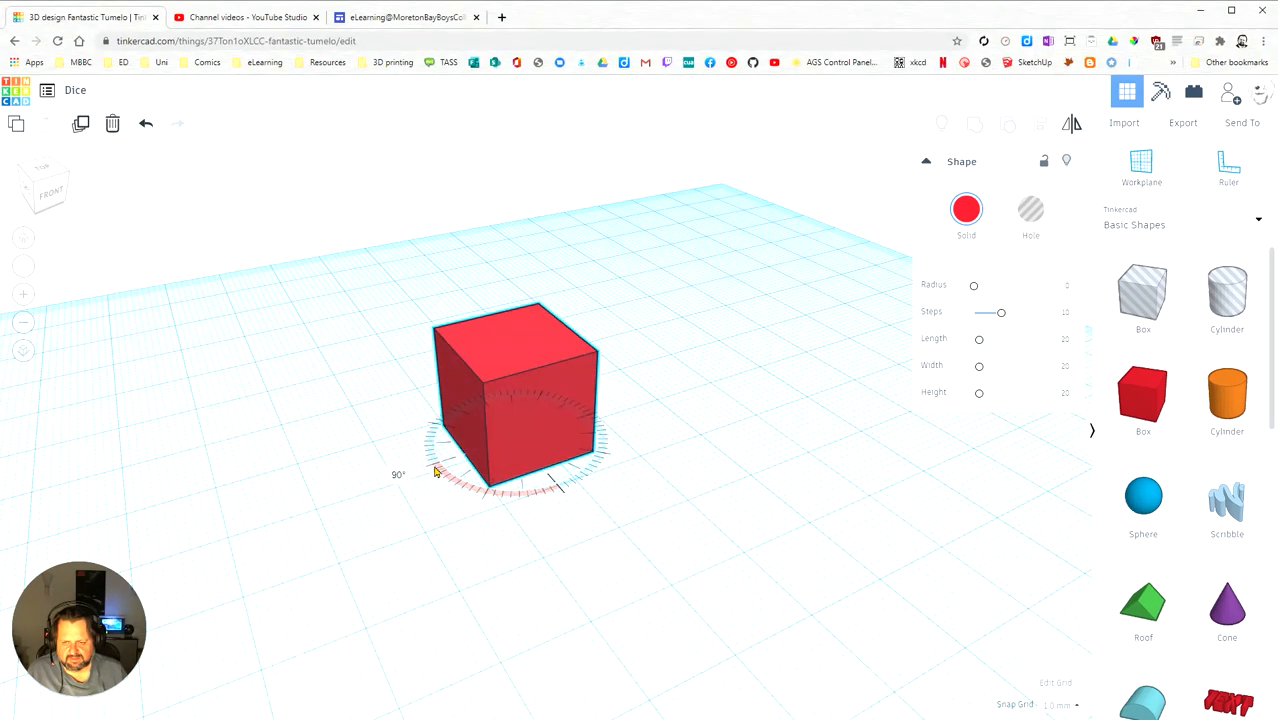
pyautogui.click(515, 400)
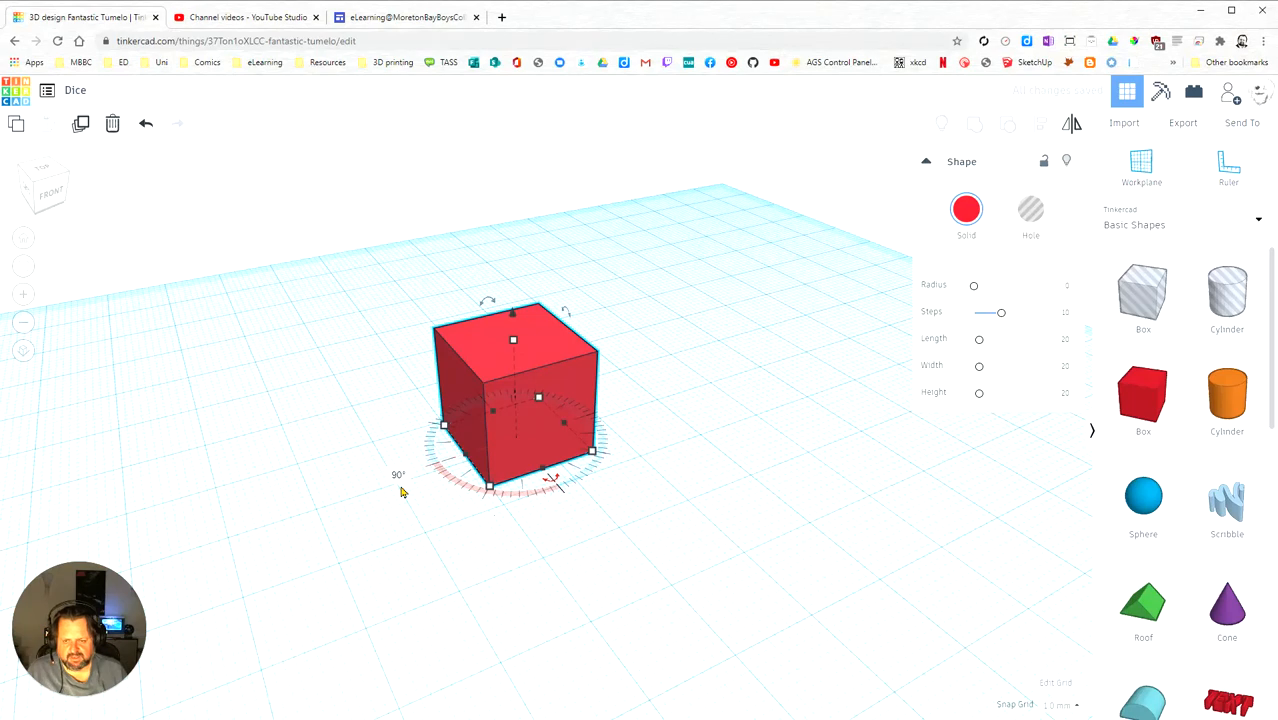
pyautogui.moveTo(392, 478)
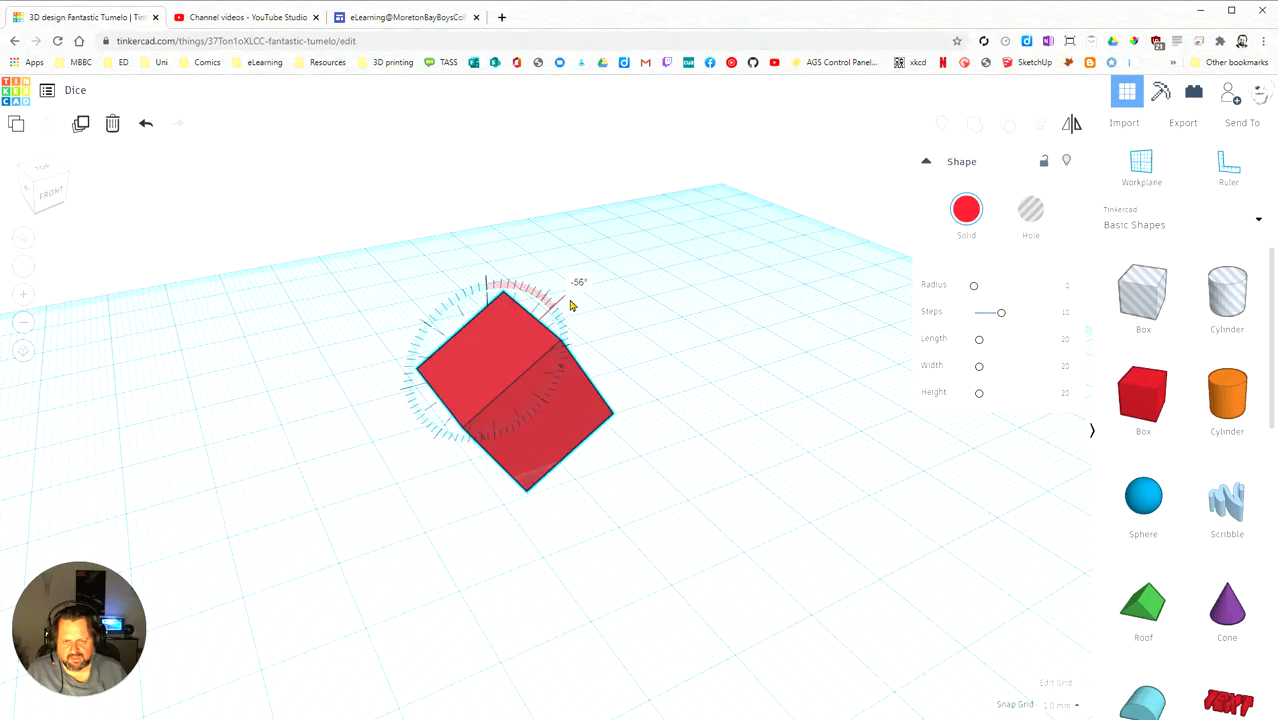
pyautogui.moveTo(570, 300); pyautogui.dragTo(600, 337)
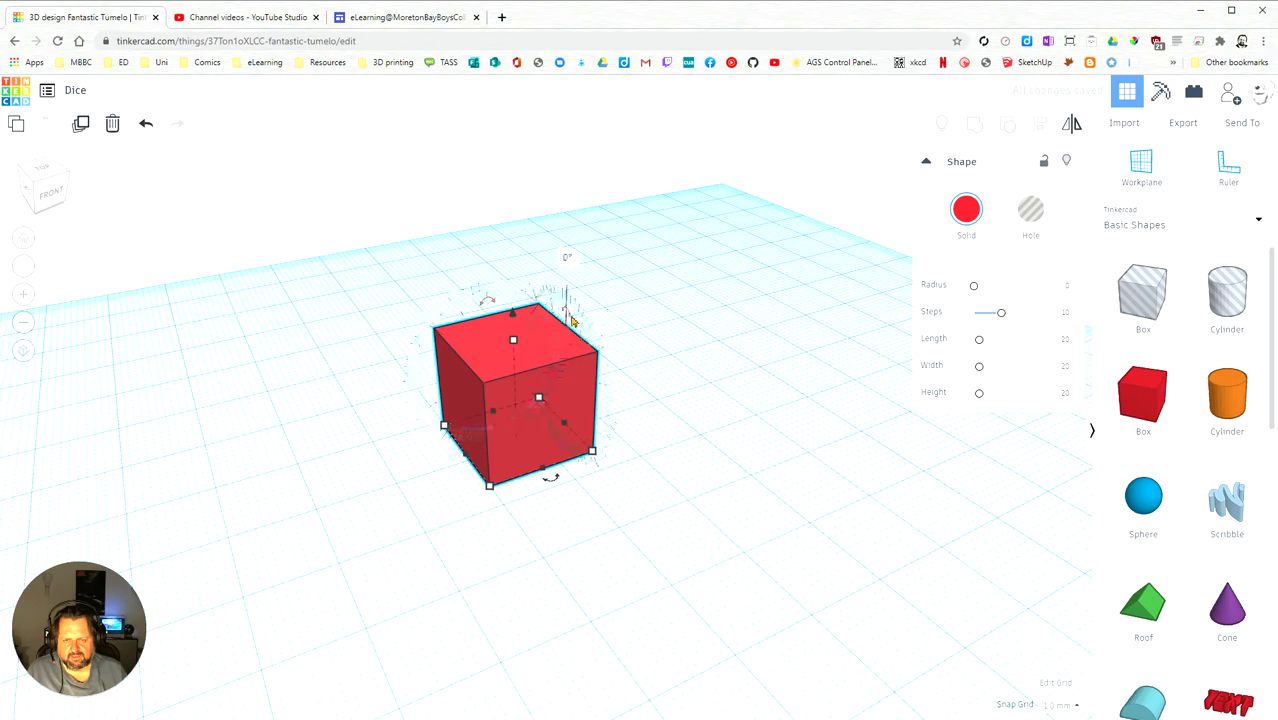
pyautogui.moveTo(570, 300); pyautogui.dragTo(600, 360)
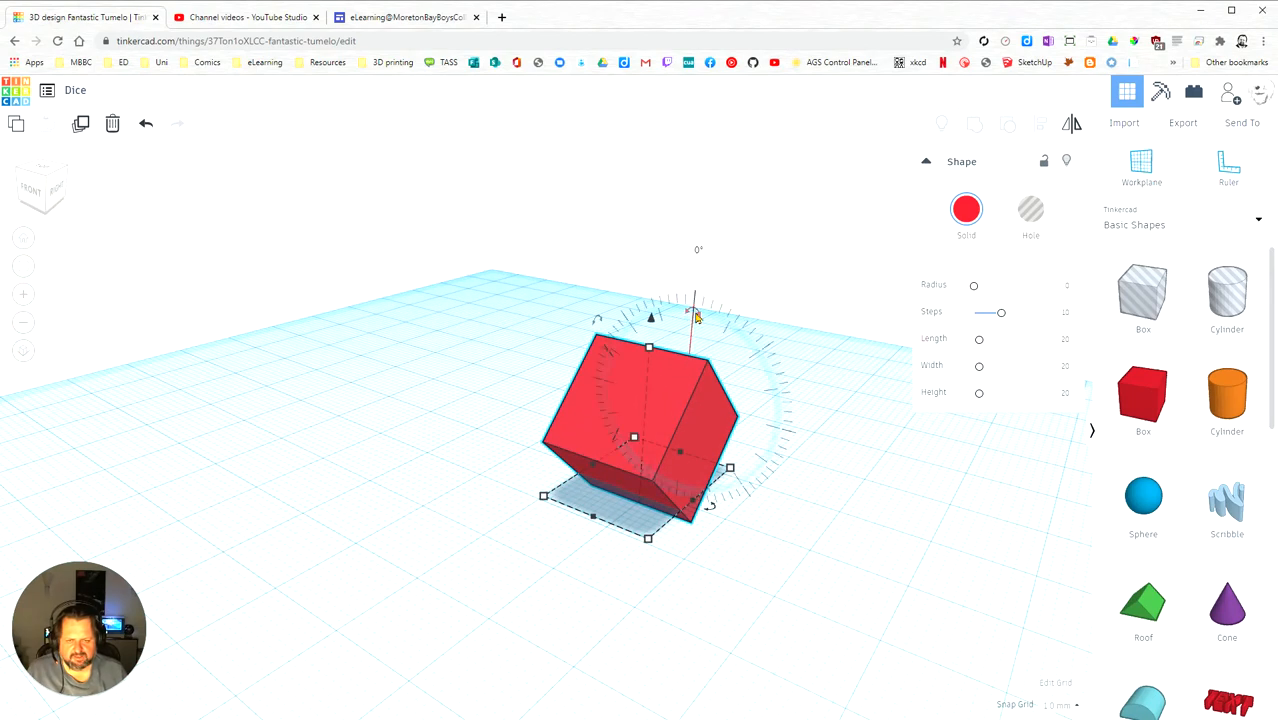
# Try tilting the cube about a second horizontal axis at 90°, 45° and 22.5° snaps.
pyautogui.moveTo(697, 312); pyautogui.dragTo(788, 420)
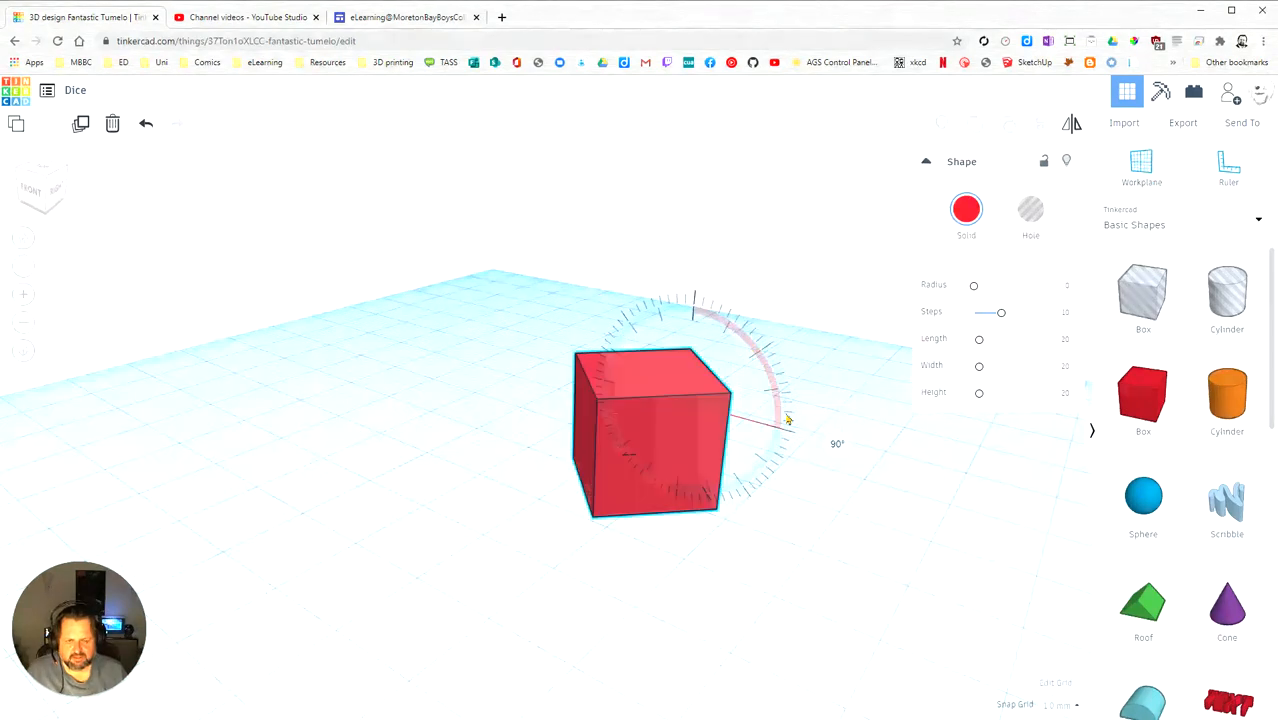
pyautogui.moveTo(788, 420); pyautogui.dragTo(730, 332)
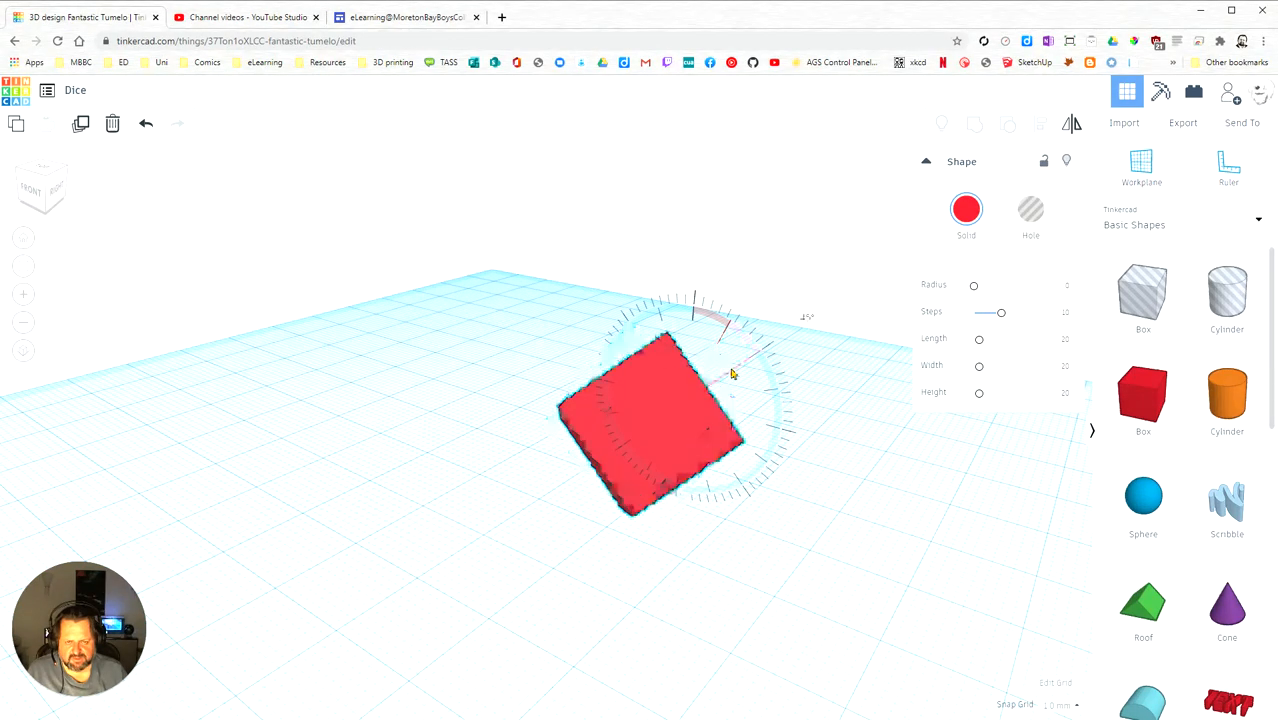
pyautogui.moveTo(730, 375); pyautogui.dragTo(700, 345)
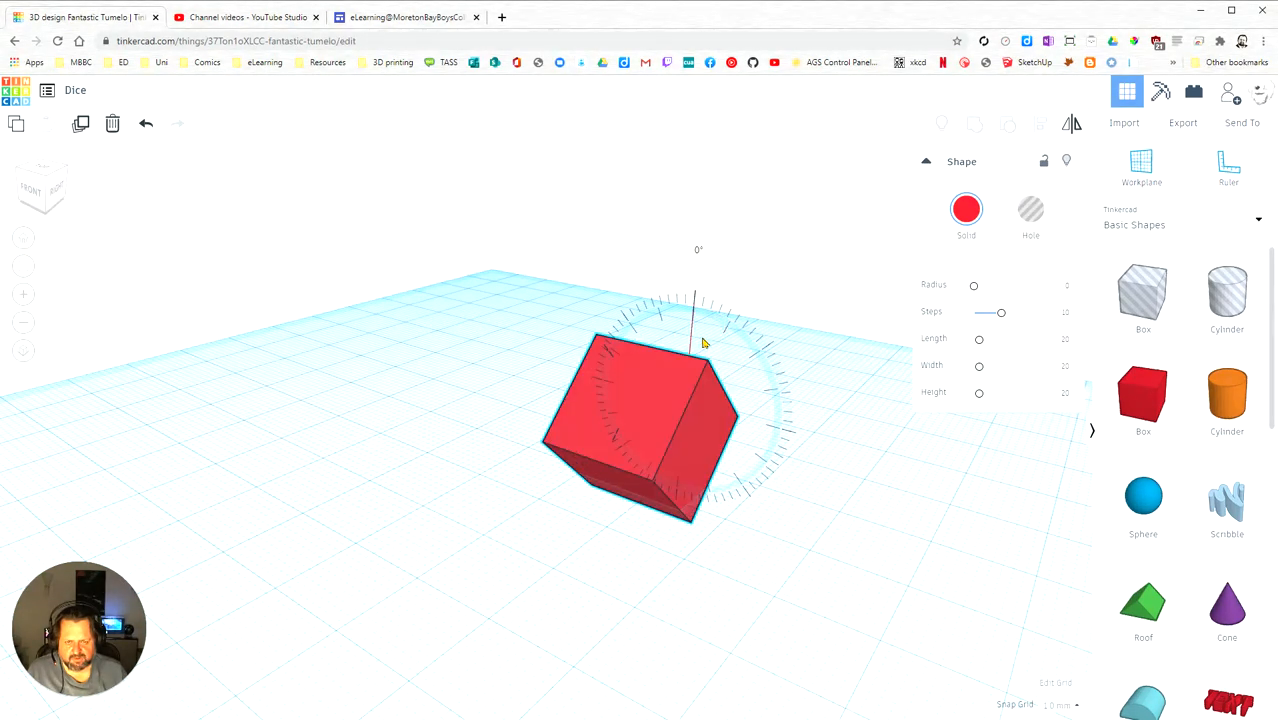
pyautogui.moveTo(703, 343); pyautogui.dragTo(751, 443)
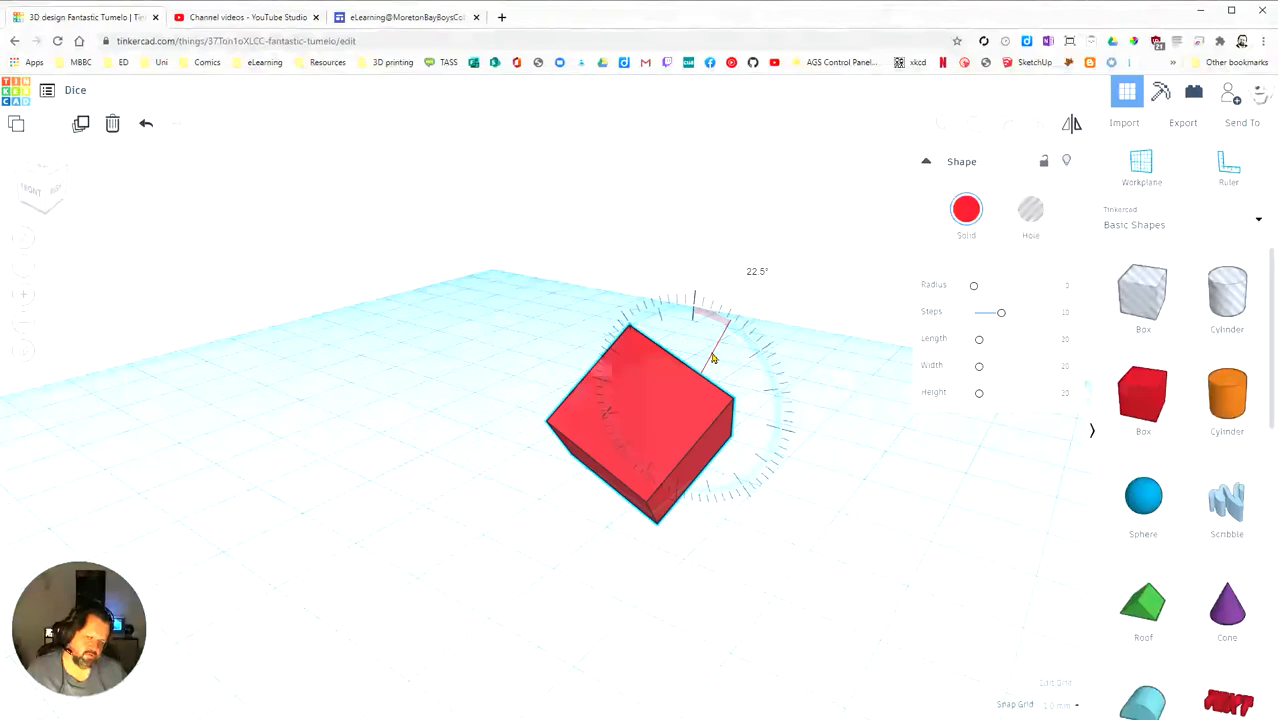
pyautogui.moveTo(713, 358); pyautogui.dragTo(705, 272)
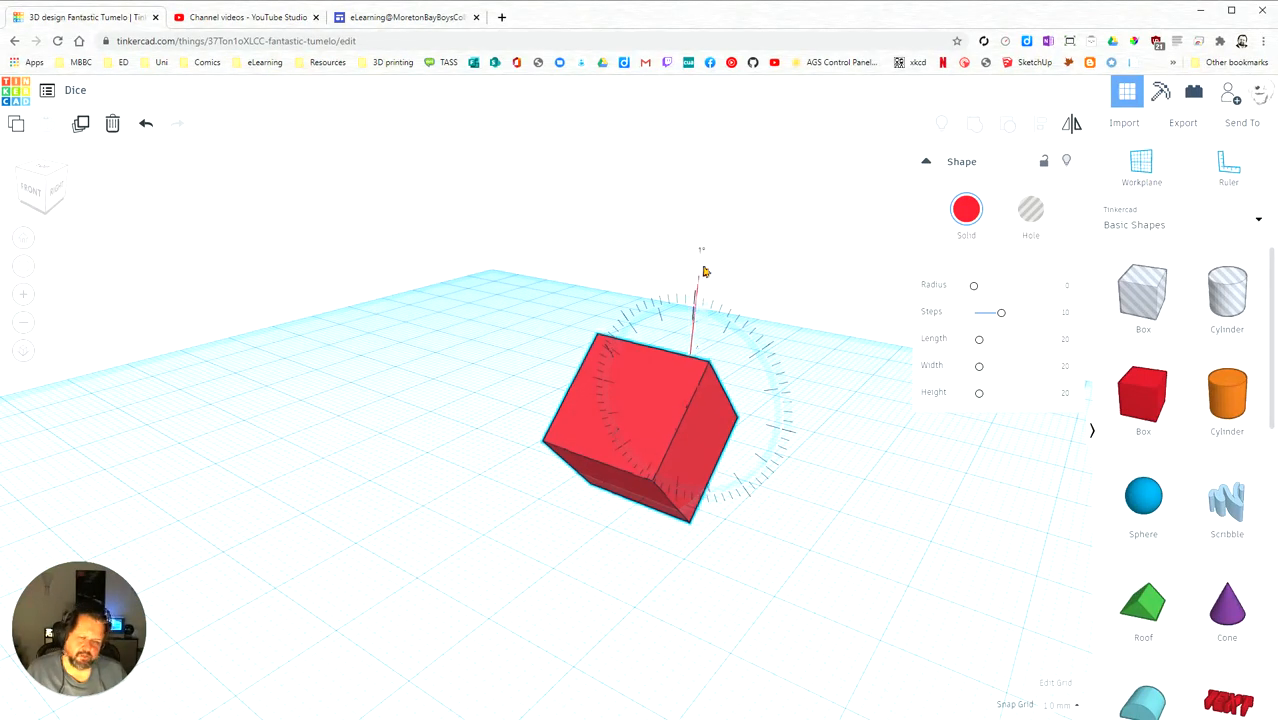
# Settle the cube's tilt about the second axis at 56°, viewed from low.
pyautogui.moveTo(703, 271); pyautogui.dragTo(812, 422)
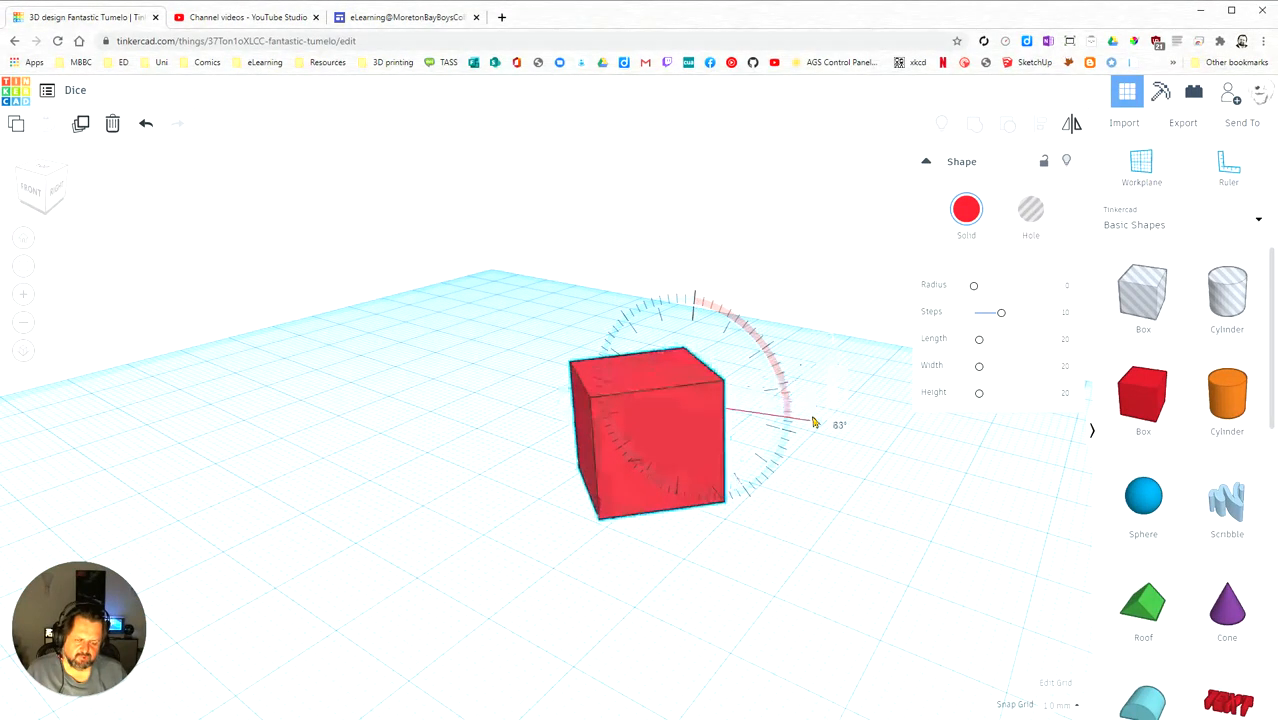
pyautogui.moveTo(810, 424); pyautogui.dragTo(760, 420)
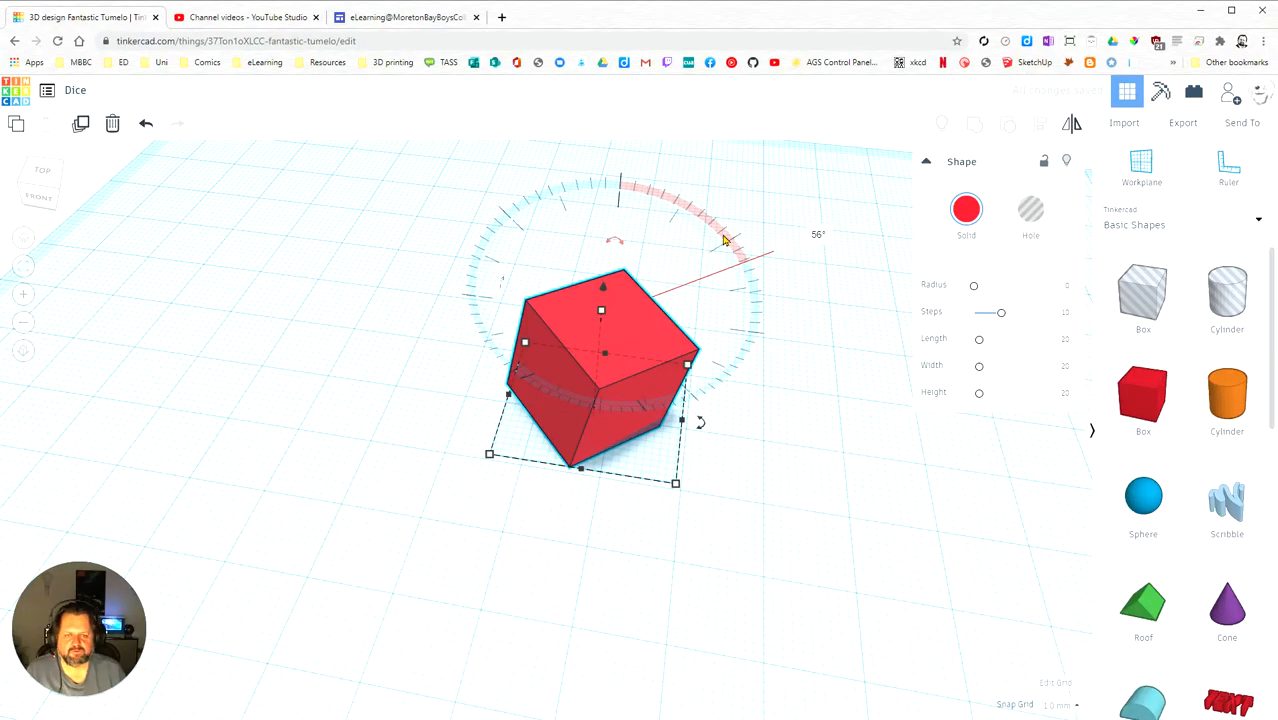
pyautogui.moveTo(725, 240); pyautogui.dragTo(785, 495)
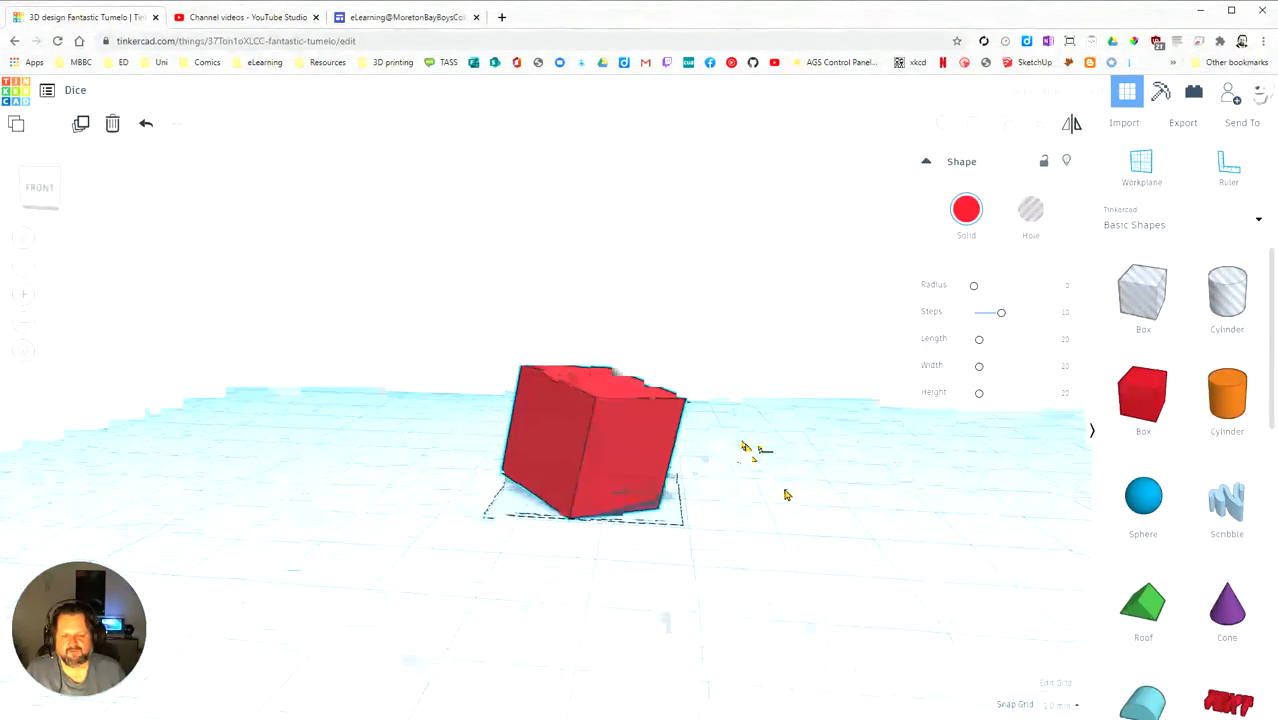